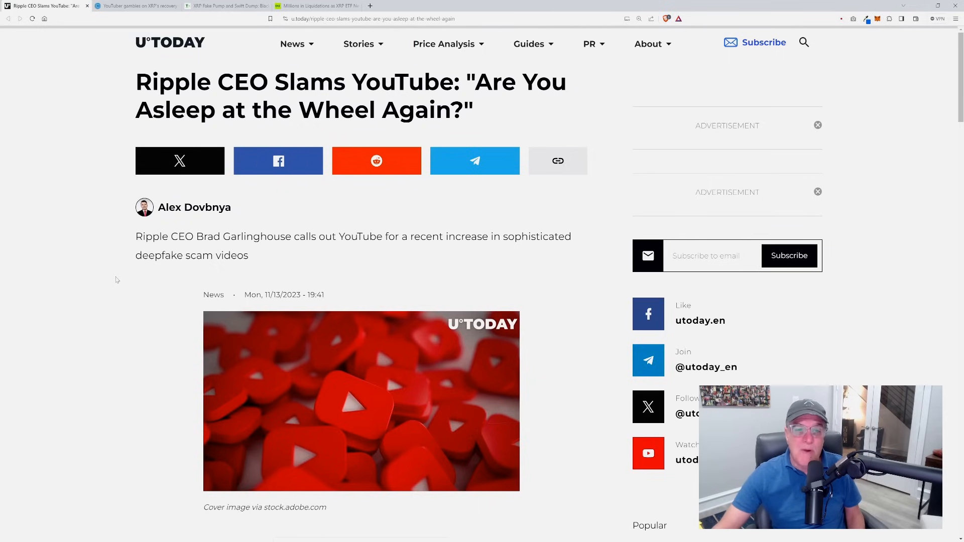
Read the U.Today Ripple CEO YouTube article down to the 'A horrifyingly realistic Ripple scam' heading
scroll(down, 3)
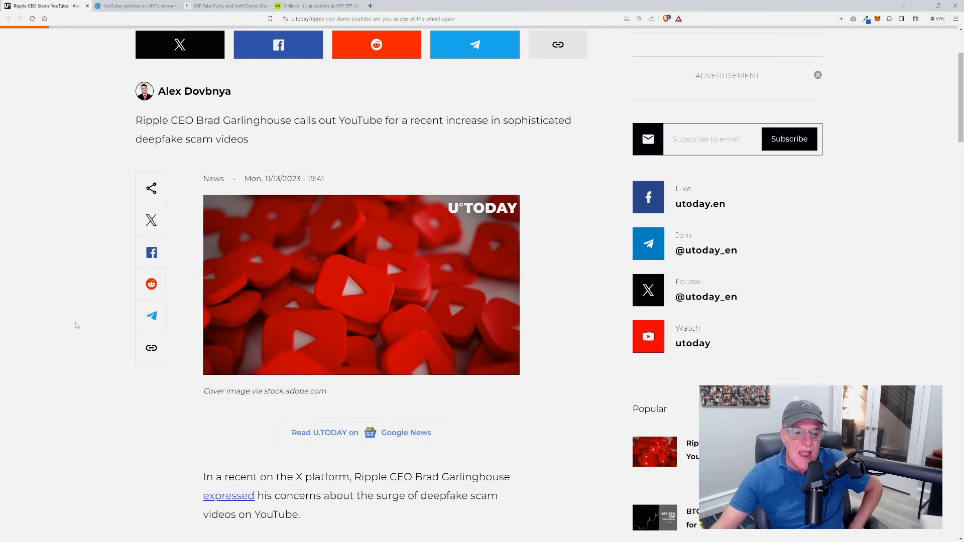
mouse_move(89, 314)
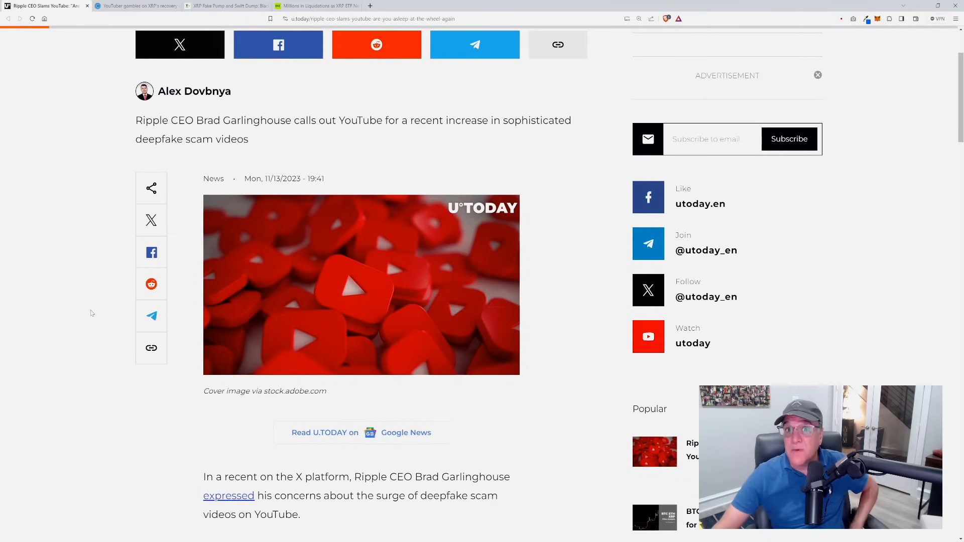
scroll(down, 3)
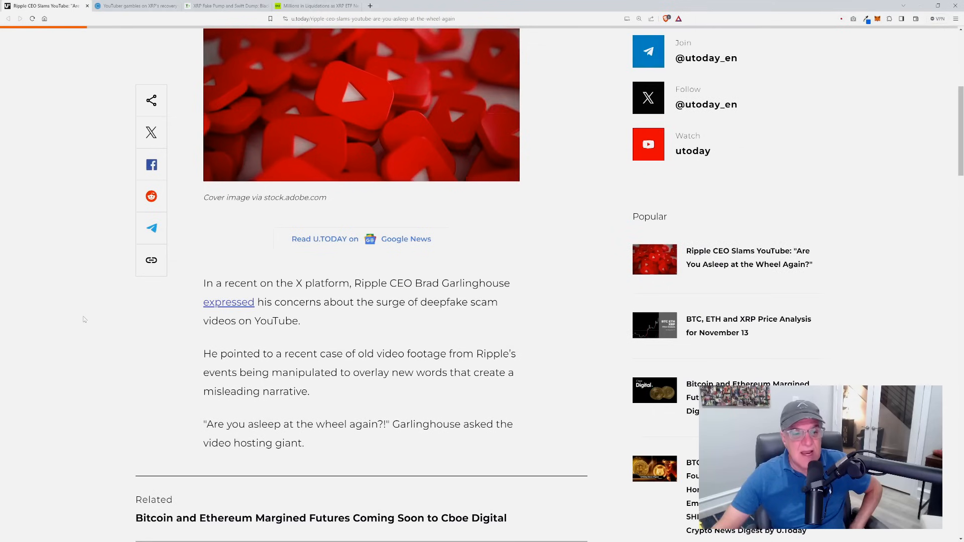
scroll(down, 3)
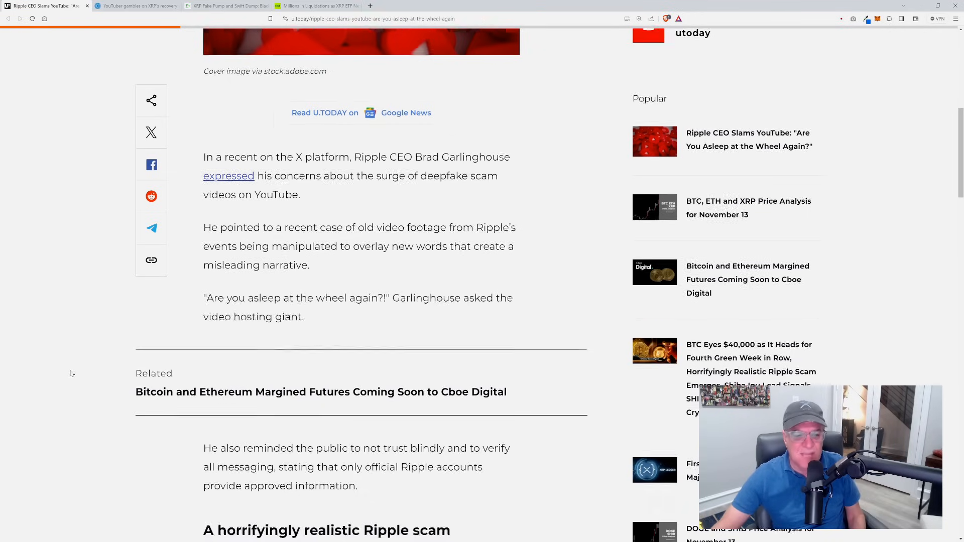
scroll(down, 3)
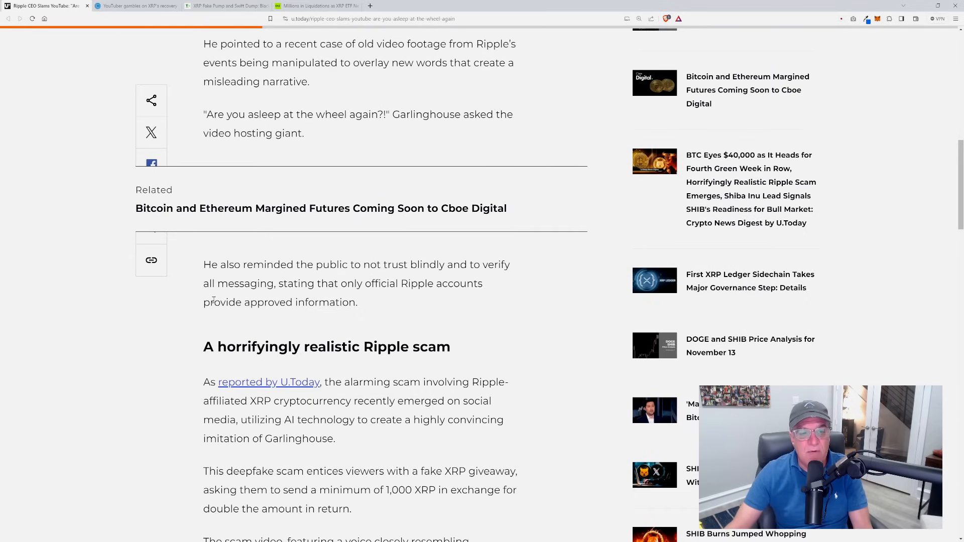
mouse_move(152, 348)
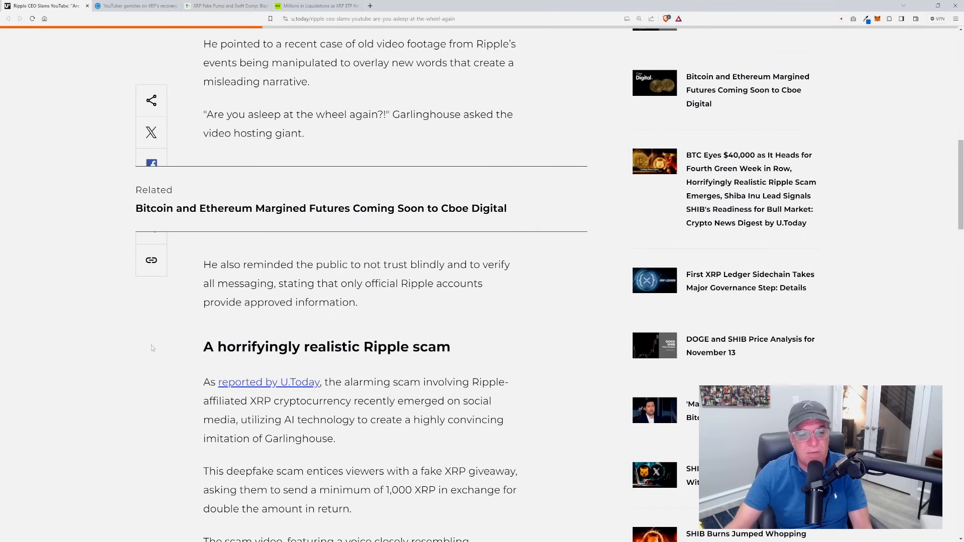
Read on through the scam details and 'Ripple's battle with YouTube' to the tag links
scroll(down, 3)
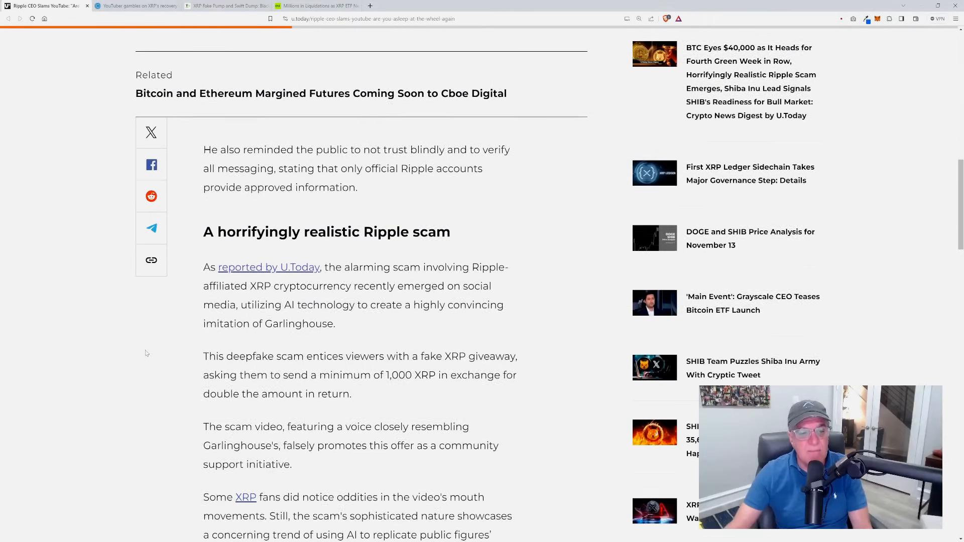
scroll(down, 3)
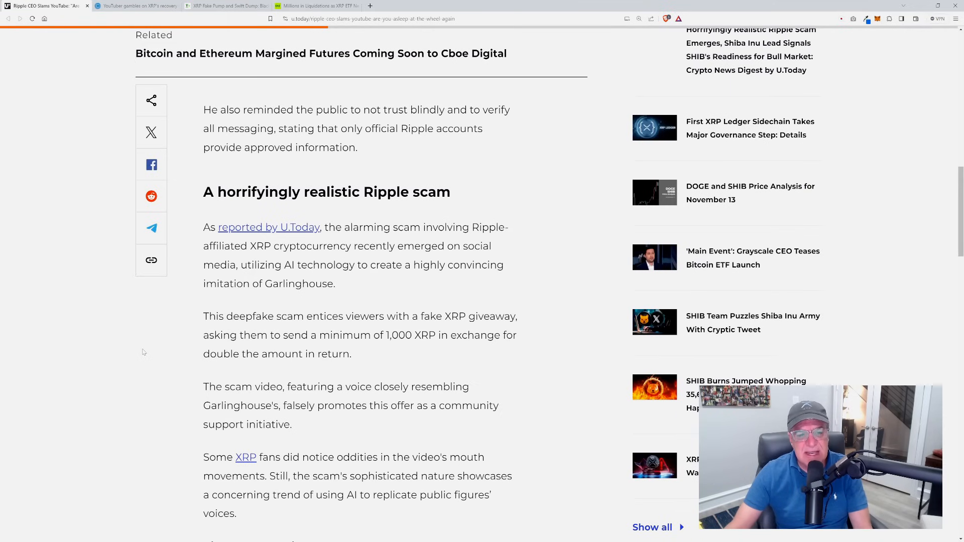
scroll(down, 3)
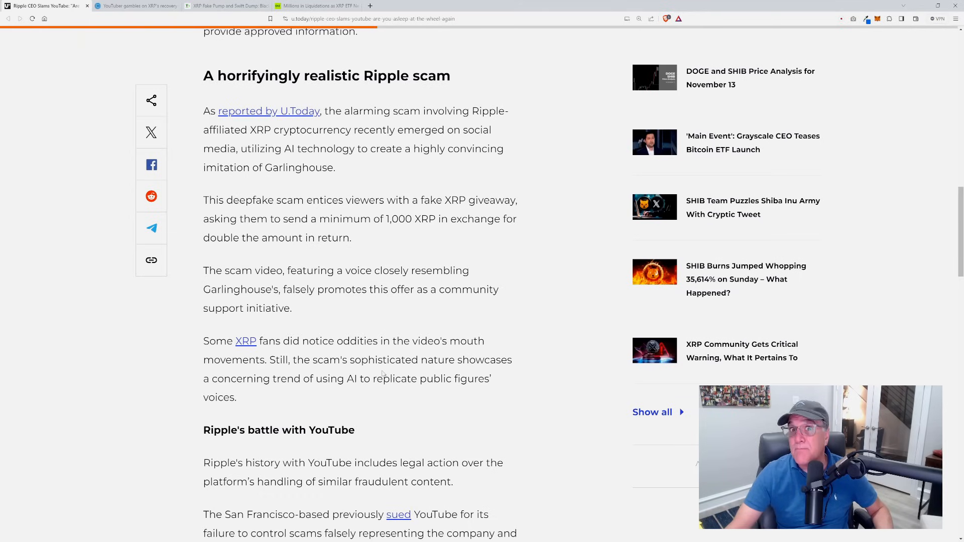
scroll(down, 3)
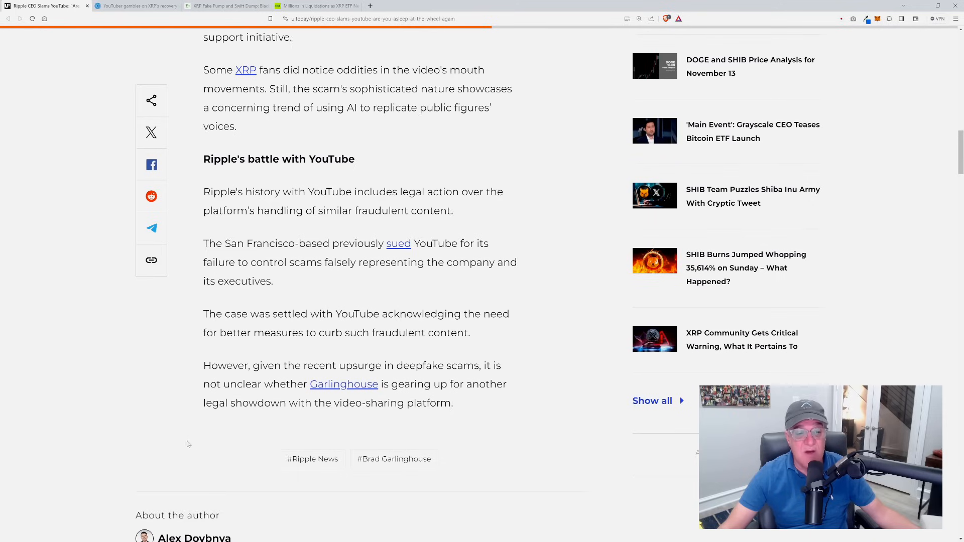
mouse_move(509, 414)
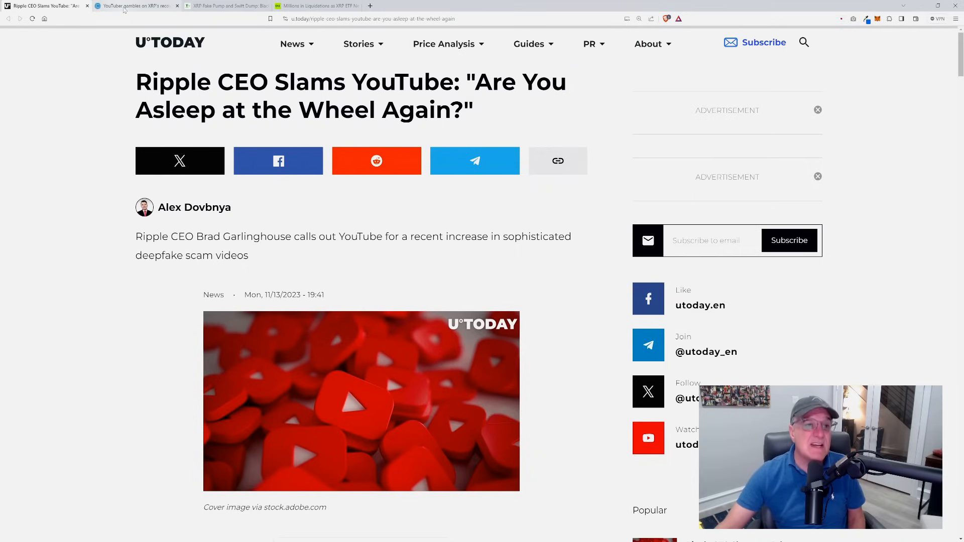
Switch to the crypto.news 'YouTuber gambles on XRP's recovery' article and read to its embedded video
click(133, 7)
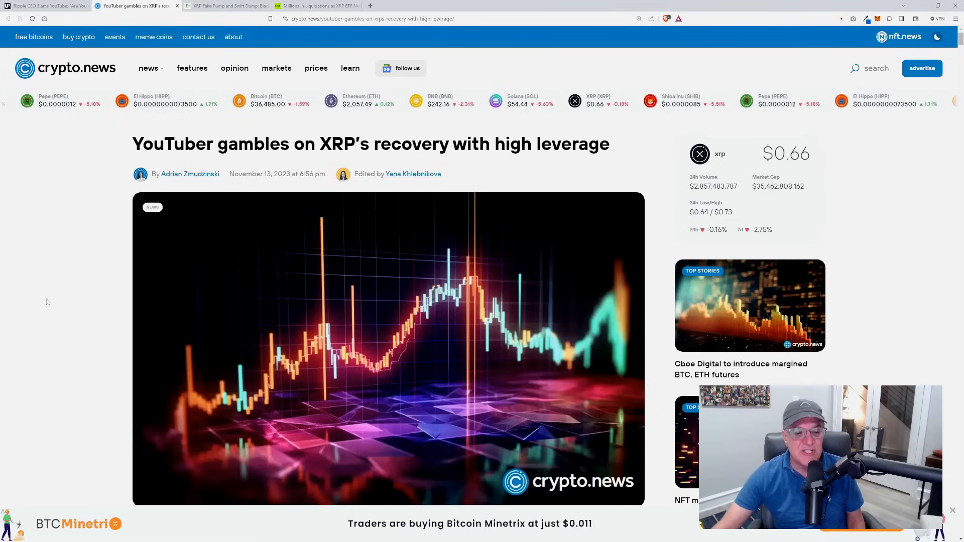
scroll(down, 3)
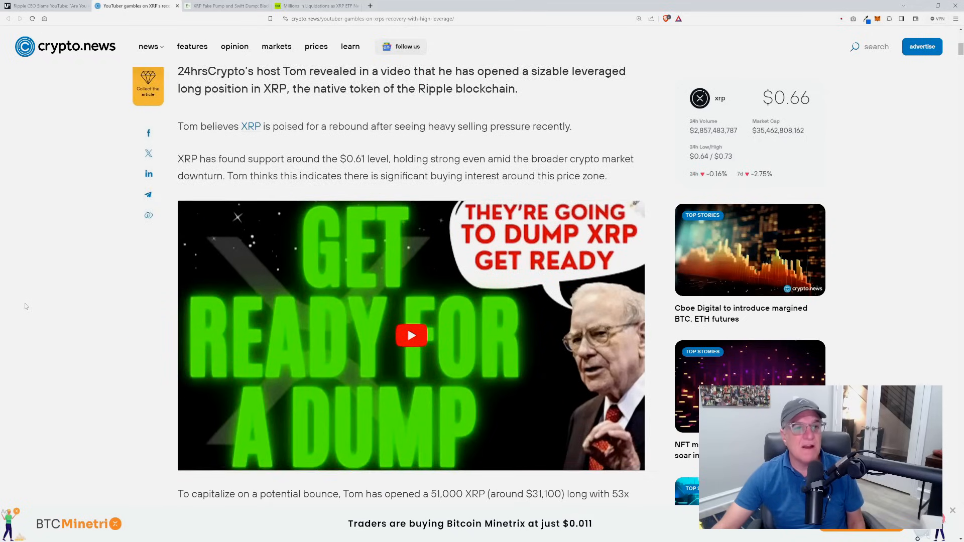
scroll(down, 3)
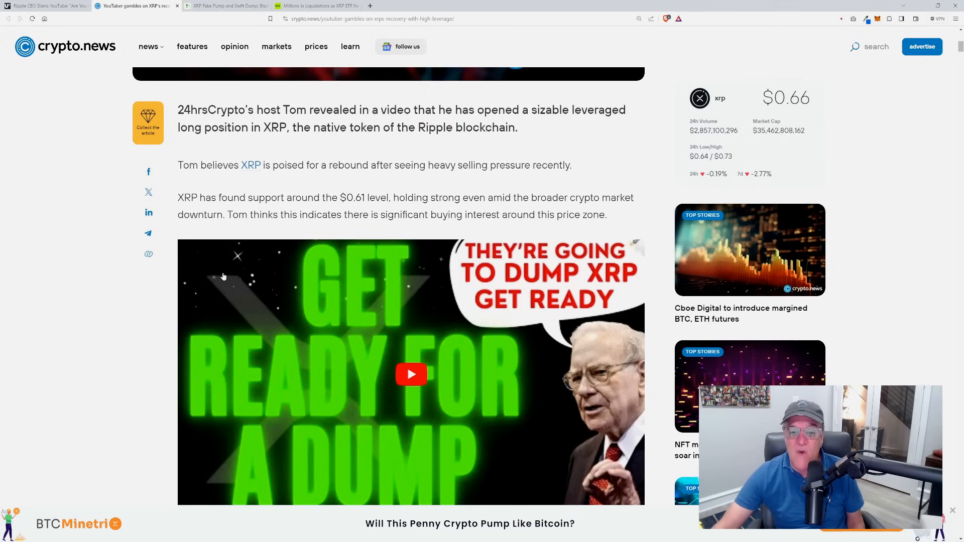
scroll(down, 3)
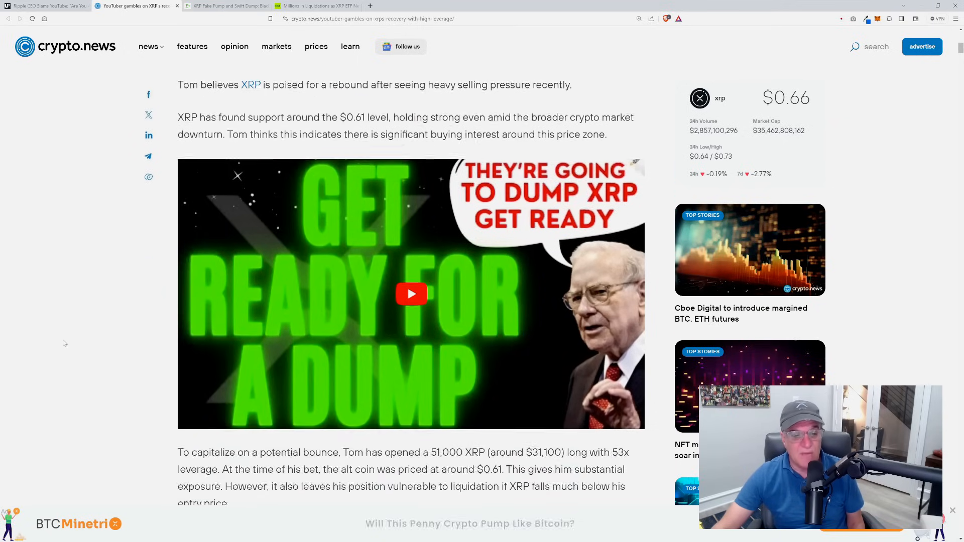
scroll(down, 3)
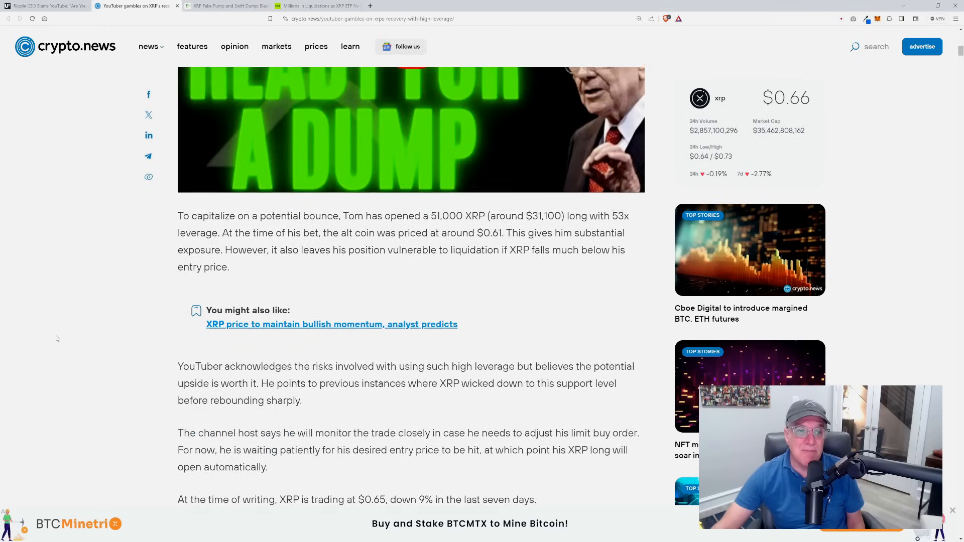
scroll(down, 3)
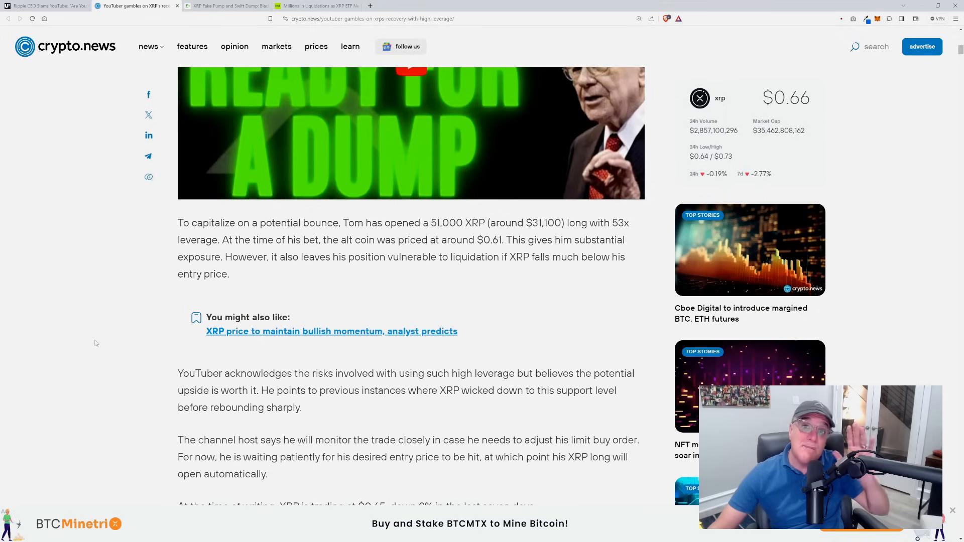
scroll(down, 3)
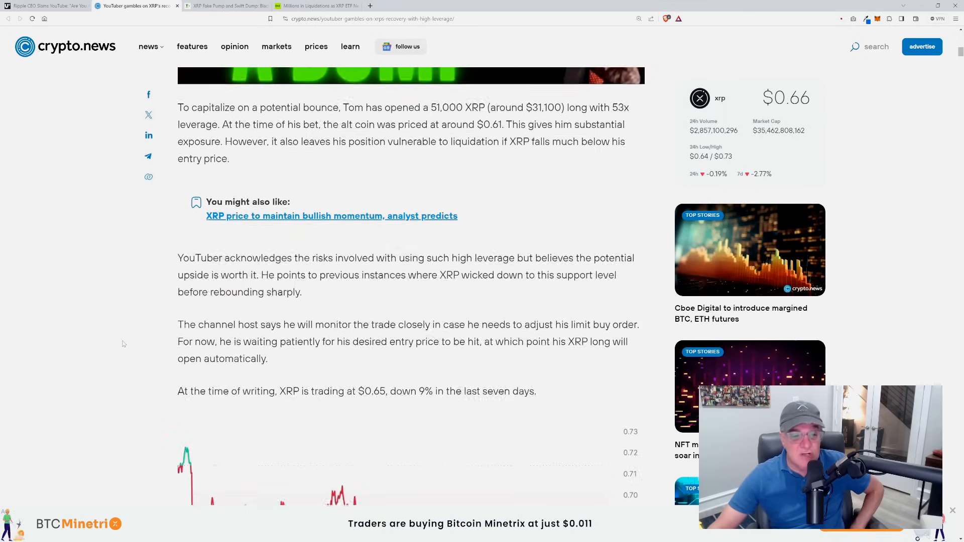
scroll(down, 3)
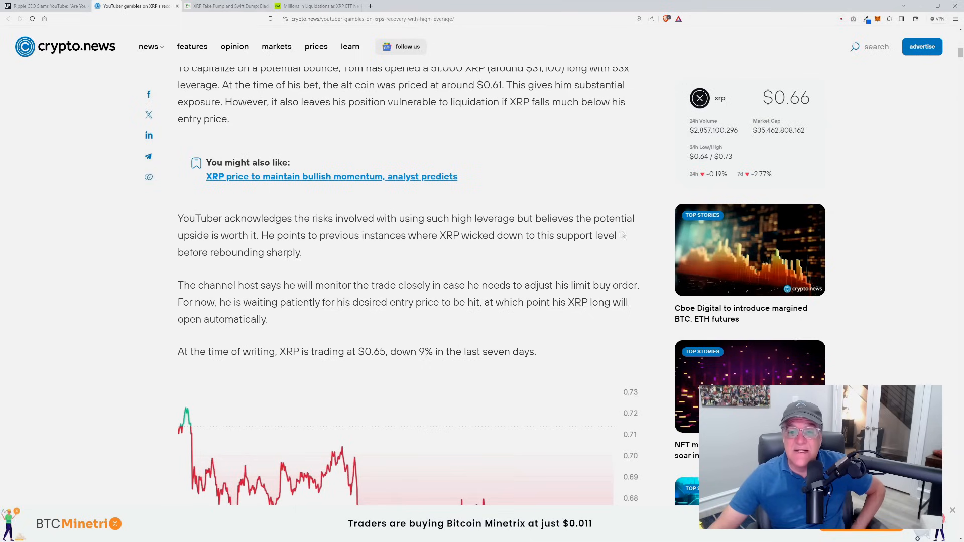
mouse_move(322, 262)
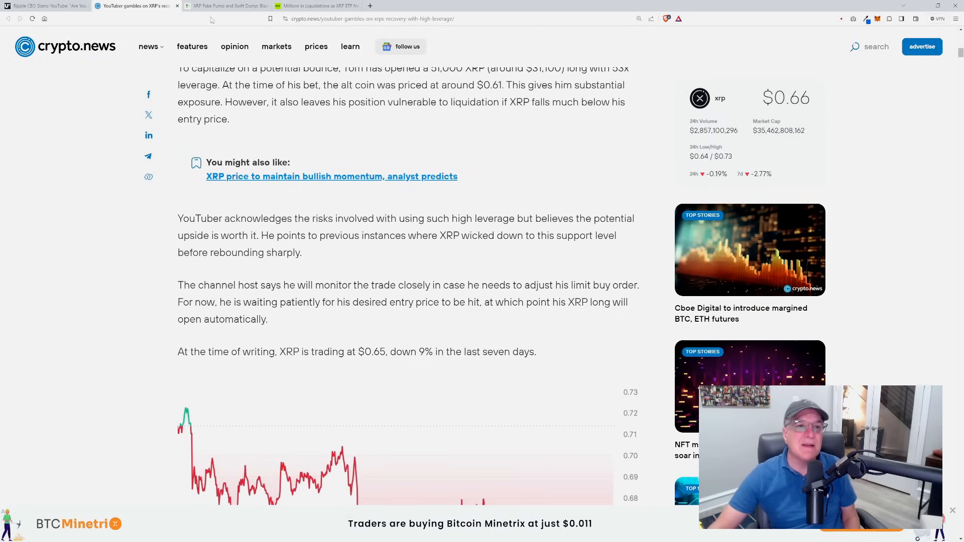
Switch to TimesTabloid's 'BlackRock Denies Spot XRP ETF Filing' article and begin reading it
click(228, 6)
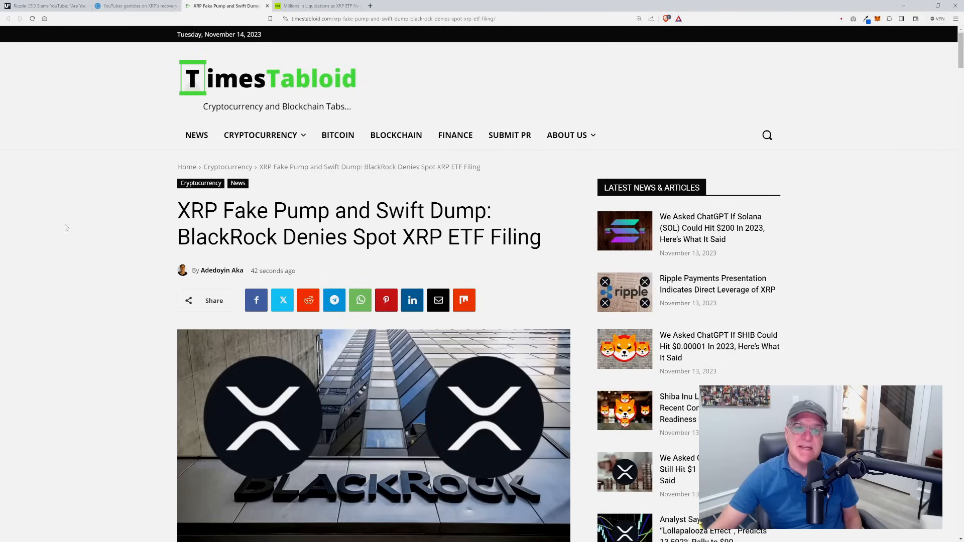
scroll(down, 3)
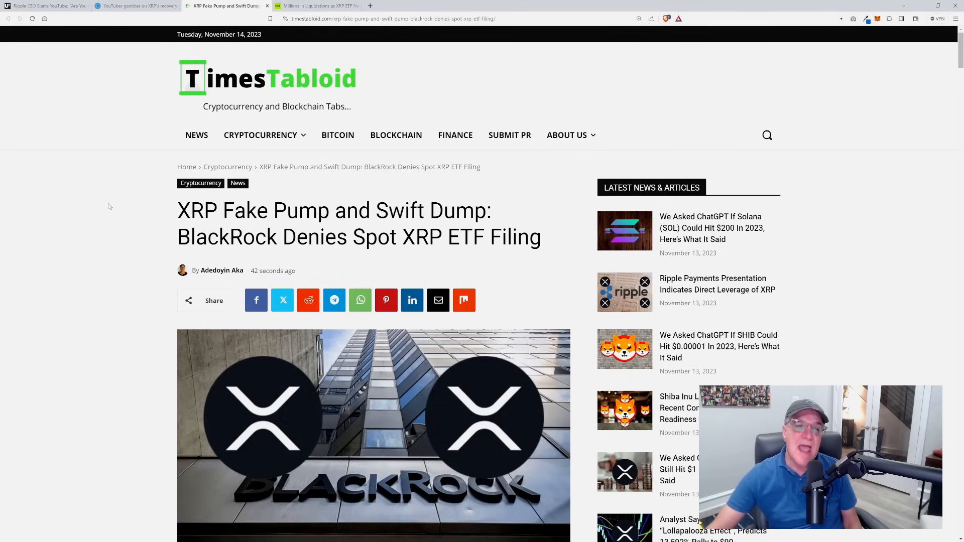
scroll(down, 3)
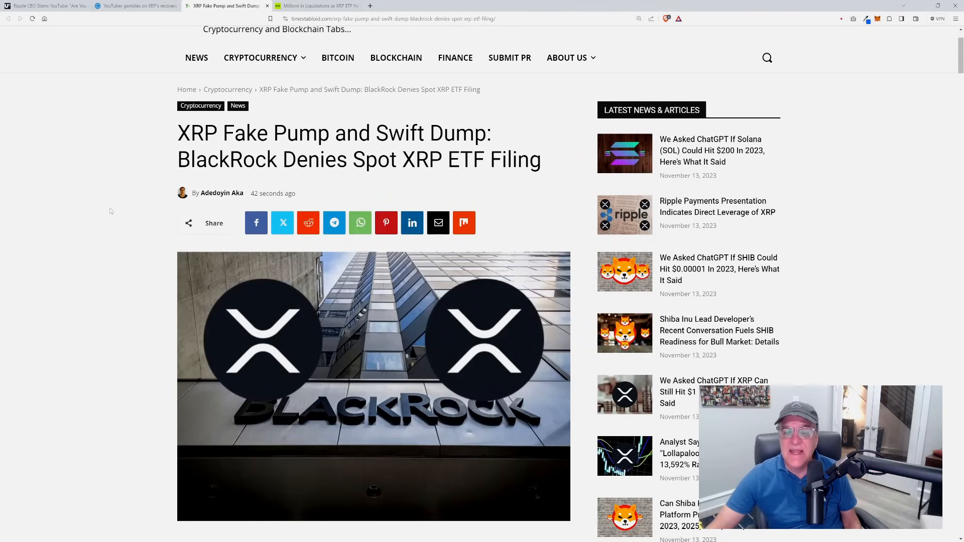
scroll(down, 3)
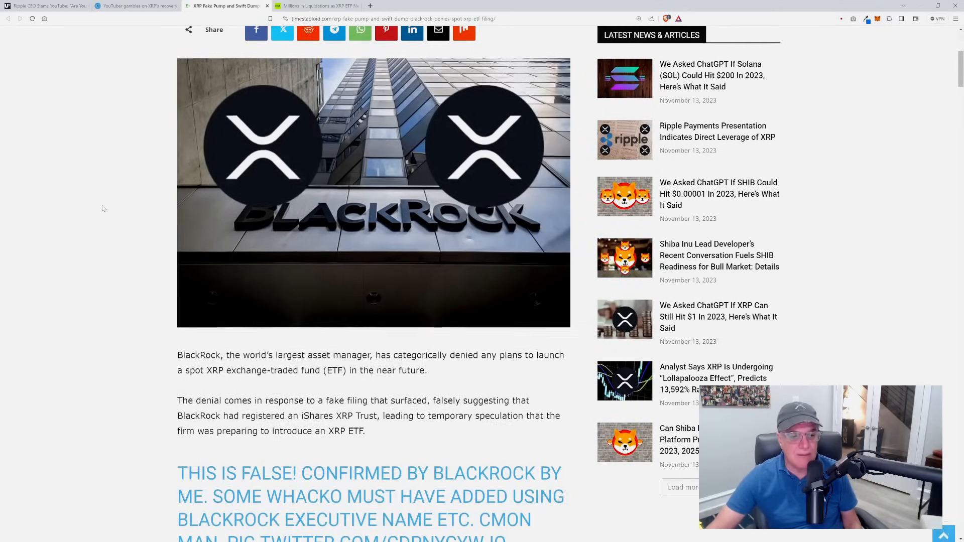
scroll(down, 3)
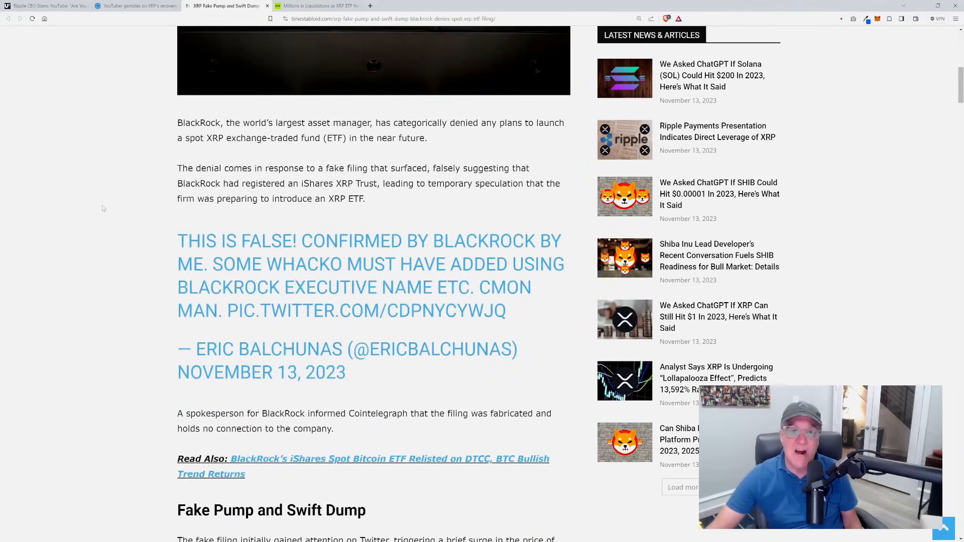
scroll(down, 3)
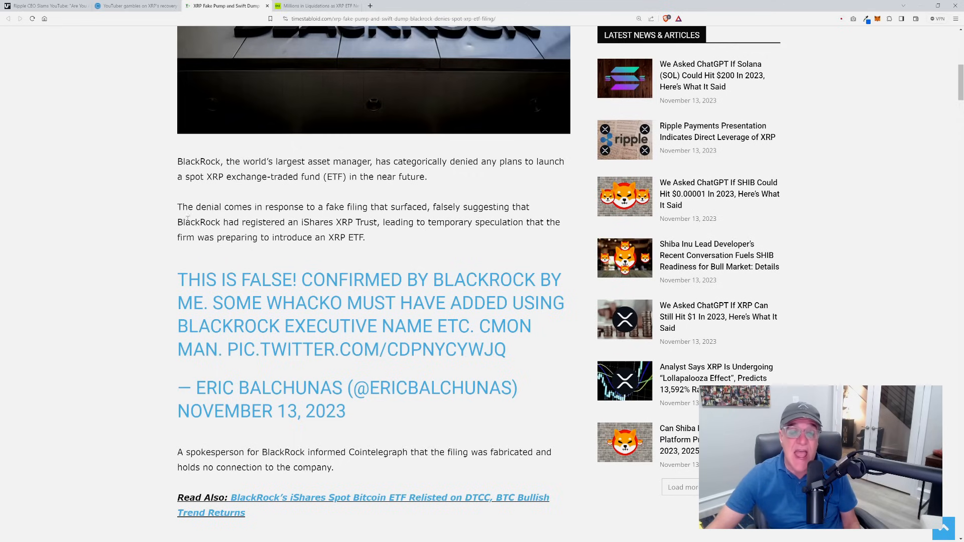
scroll(down, 3)
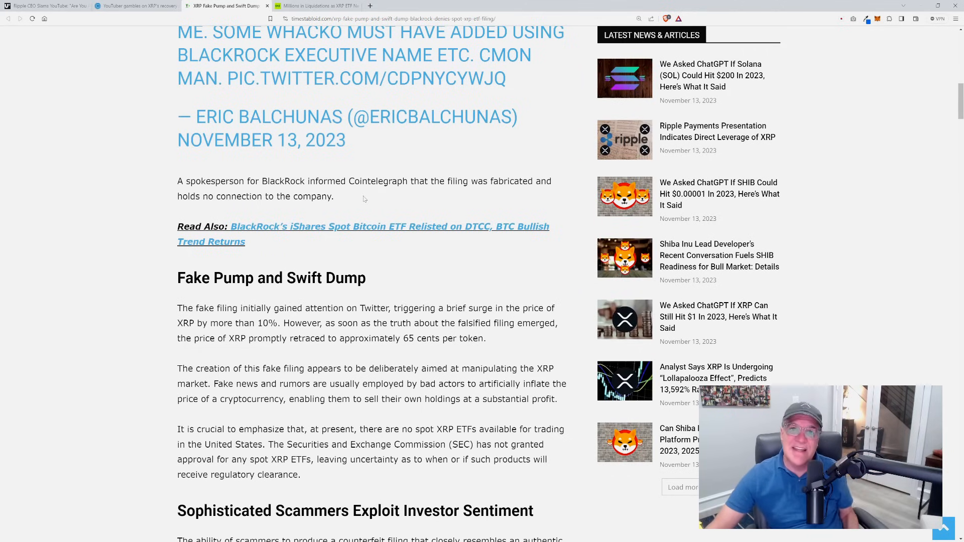
scroll(down, 3)
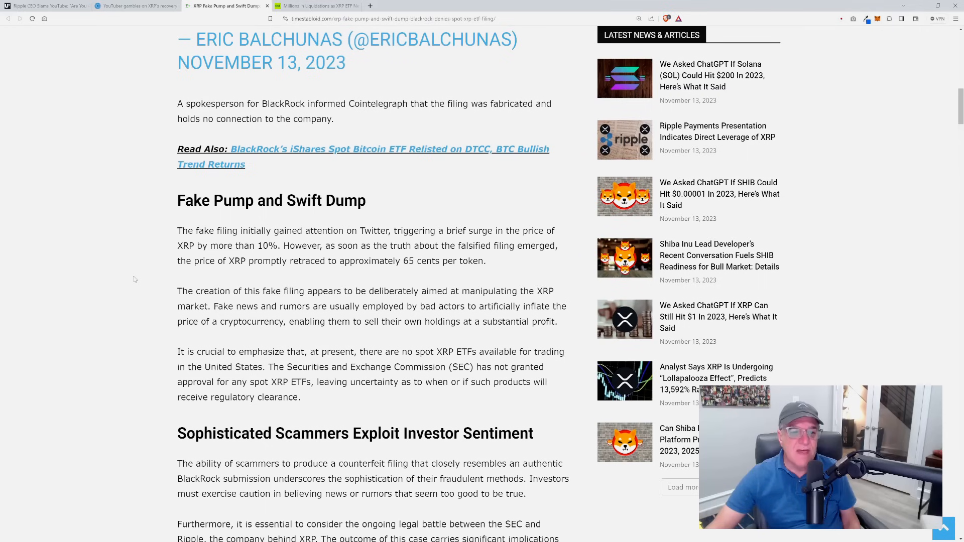
scroll(down, 3)
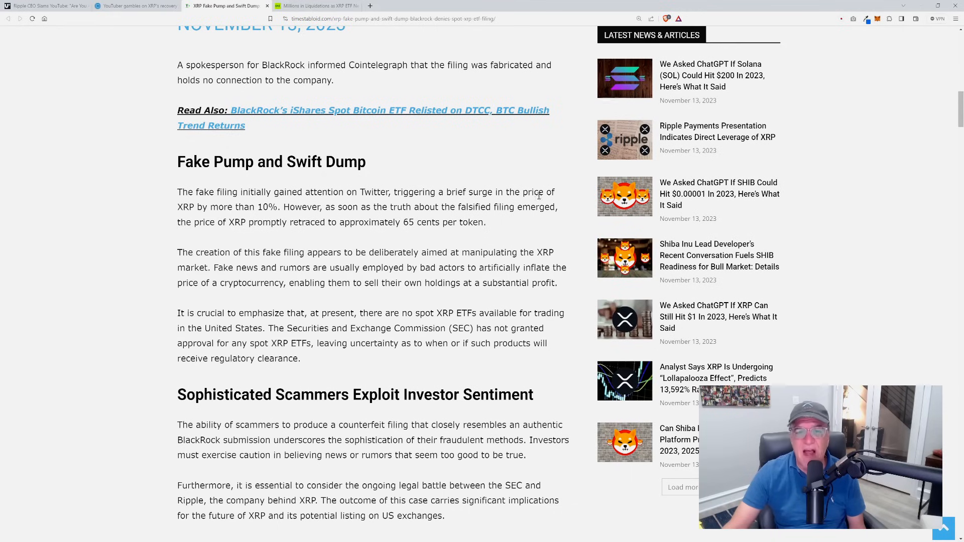
mouse_move(278, 226)
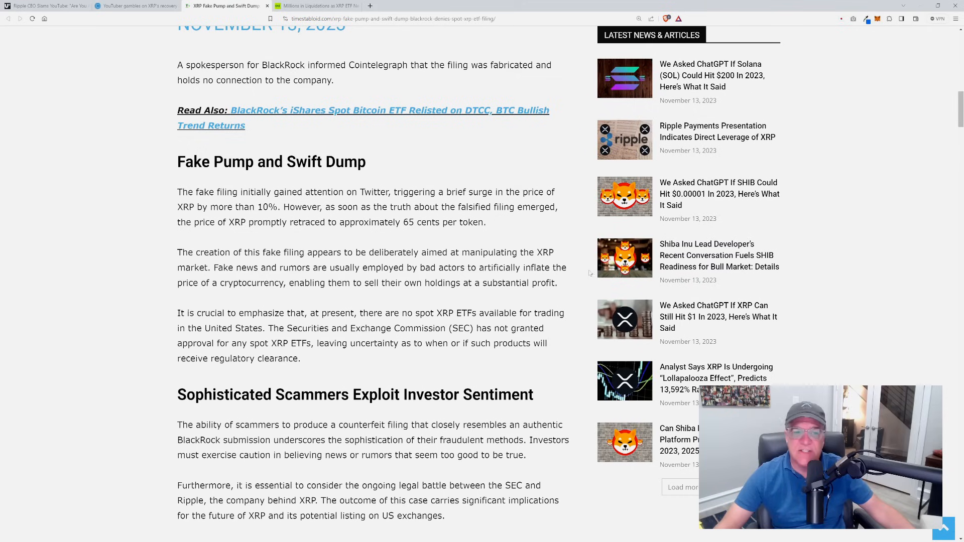
mouse_move(248, 298)
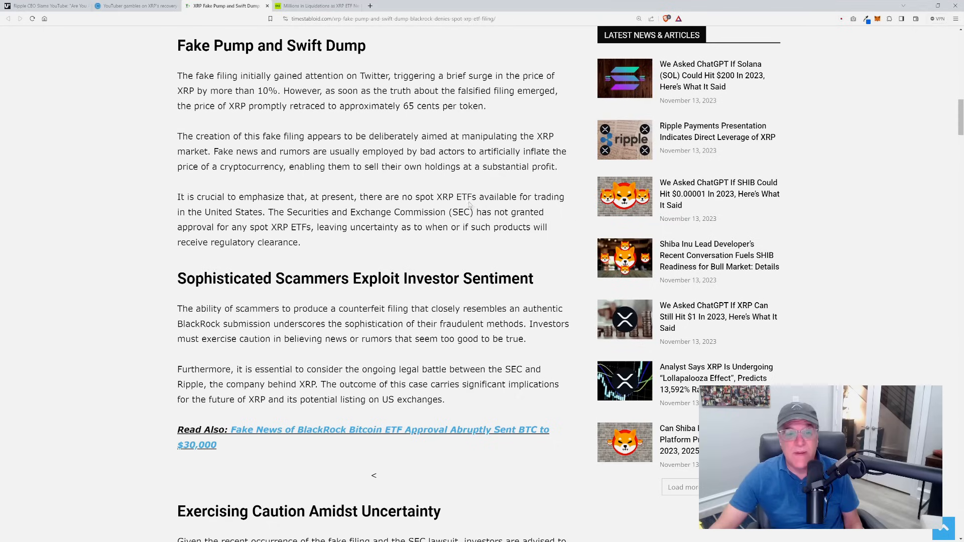
mouse_move(525, 207)
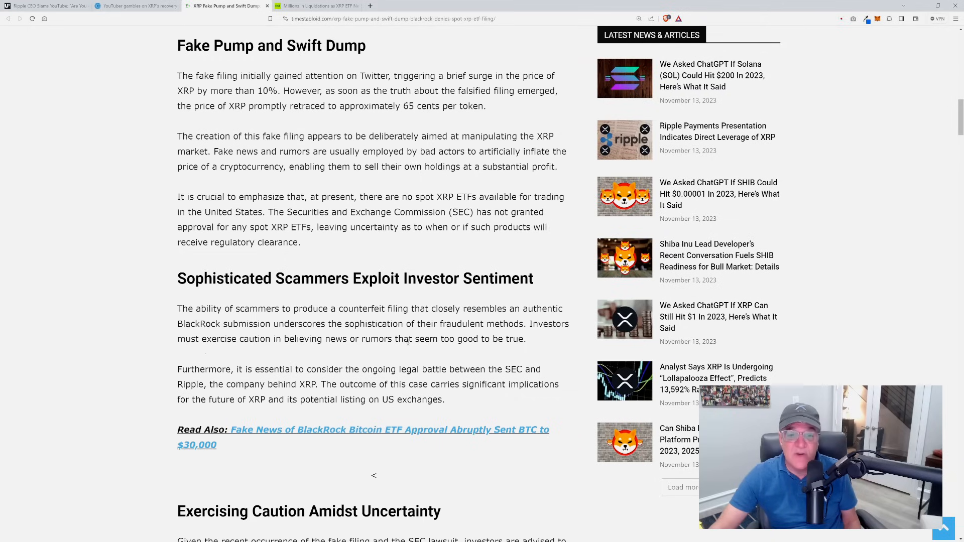
mouse_move(505, 337)
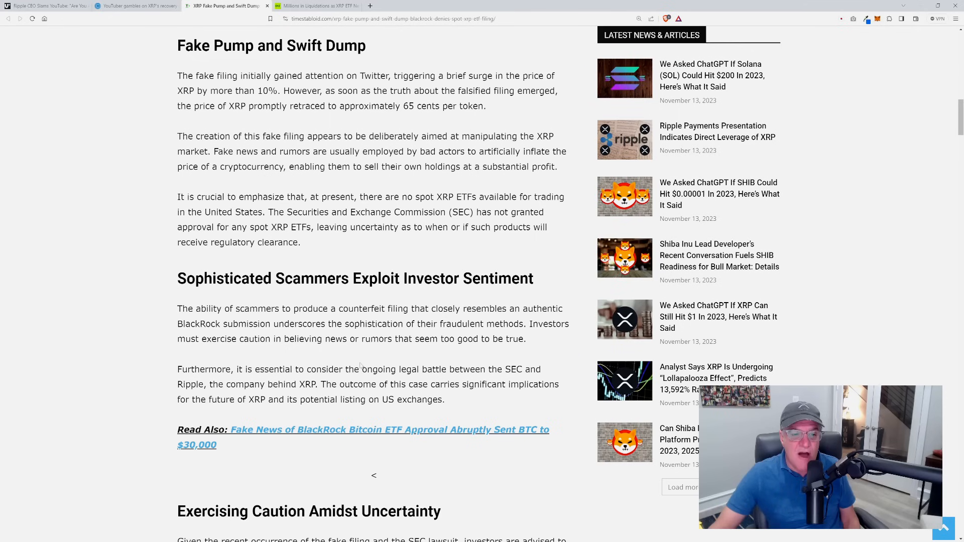
scroll(up, 3)
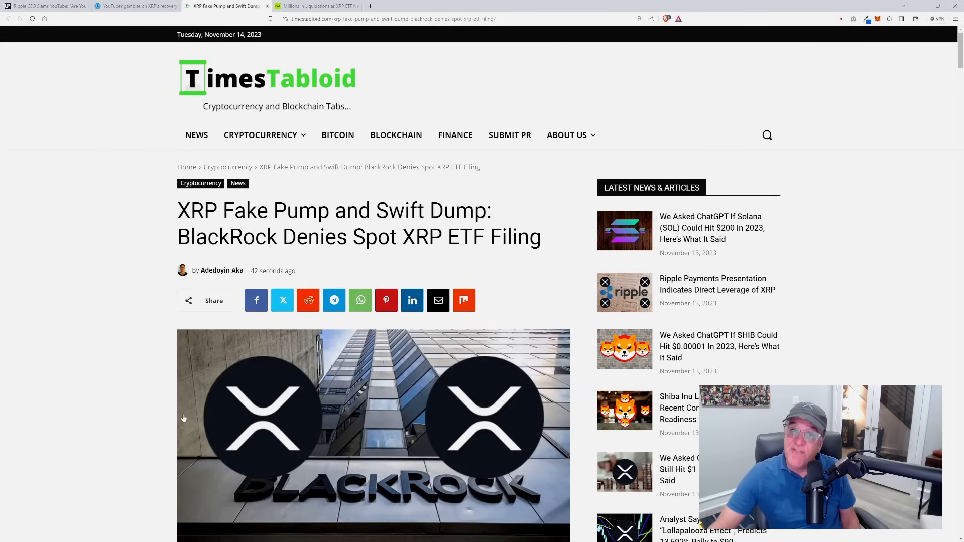
Leave TimesTabloid for BeInCrypto's 'XRP ETF Fake News Leads to Over $6M Liquidations' article
scroll(down, 3)
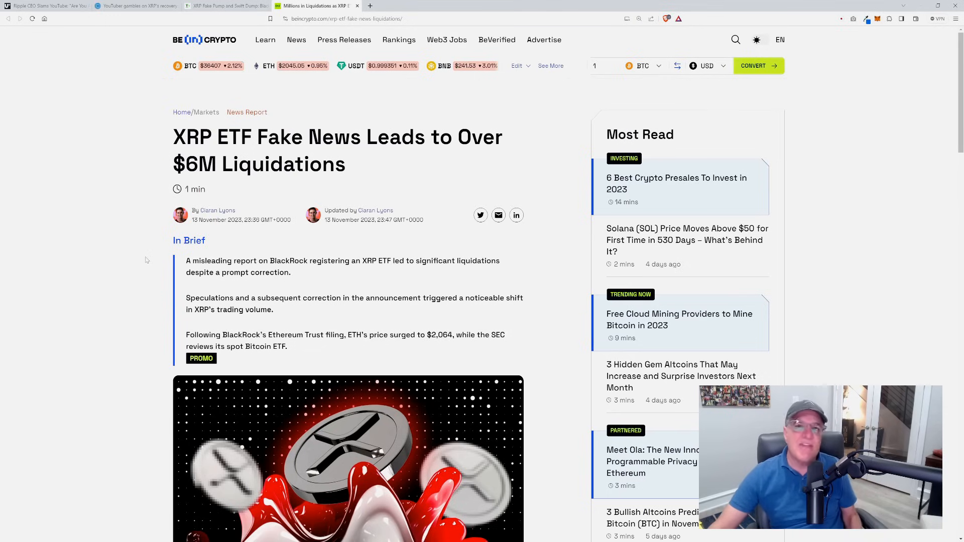
Read the BeInCrypto article through the correction post and Balchunas's comments to the $6.91 million liquidation figure
scroll(down, 3)
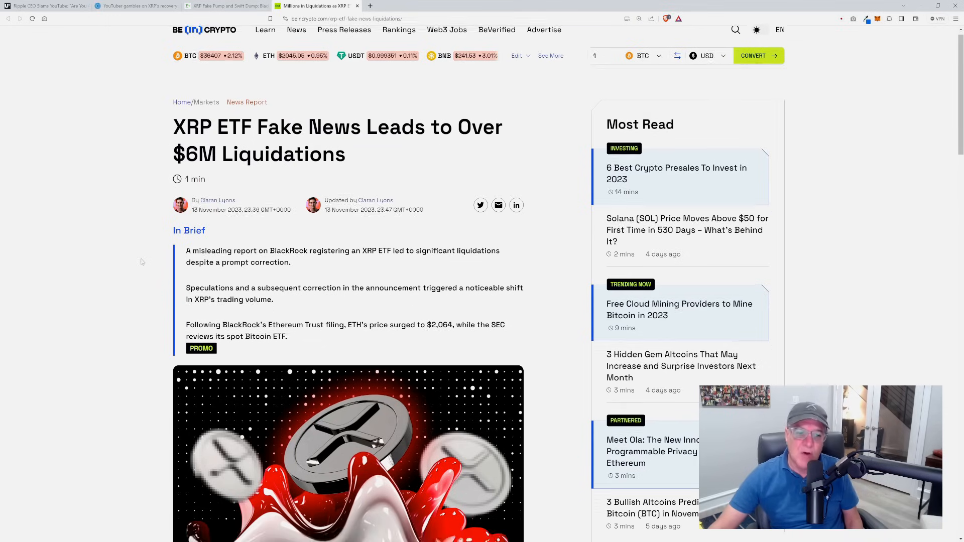
scroll(down, 3)
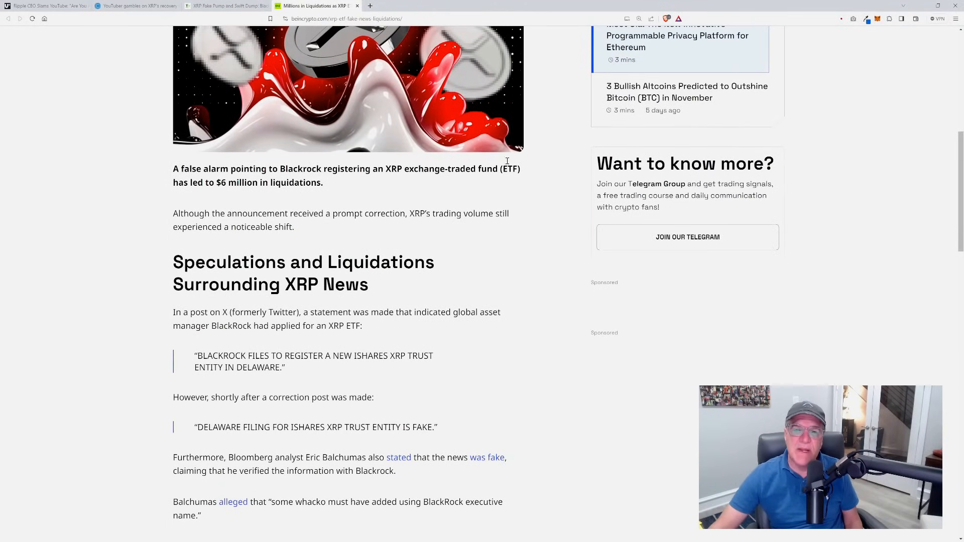
mouse_move(289, 193)
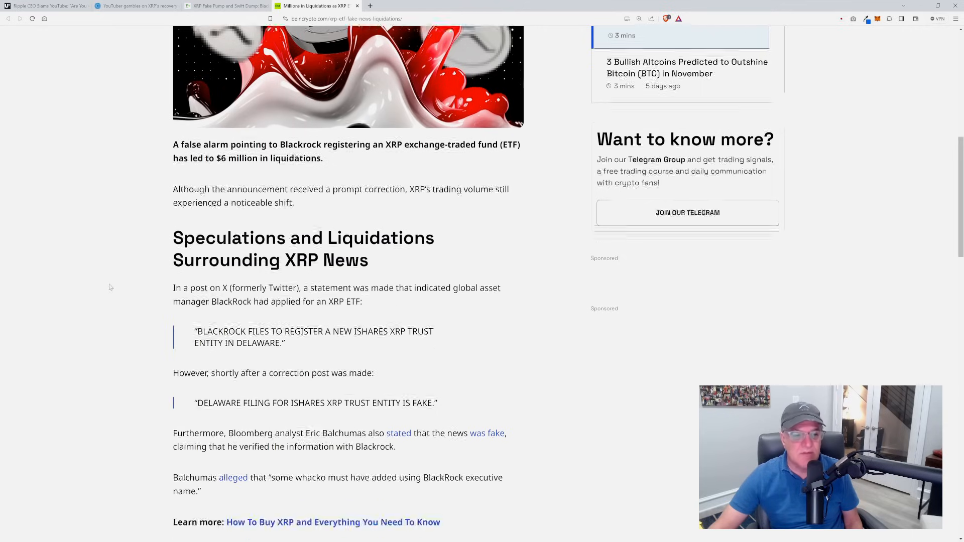
scroll(down, 3)
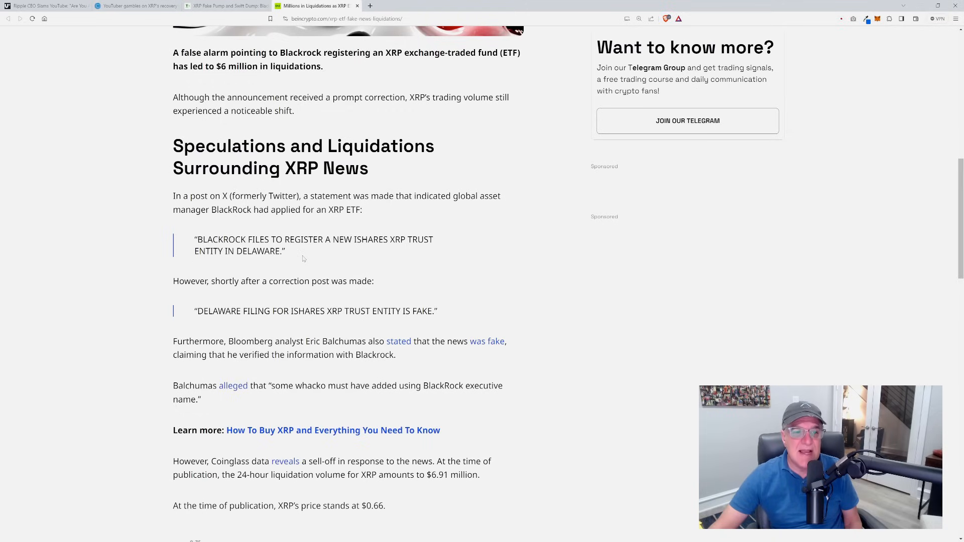
mouse_move(393, 290)
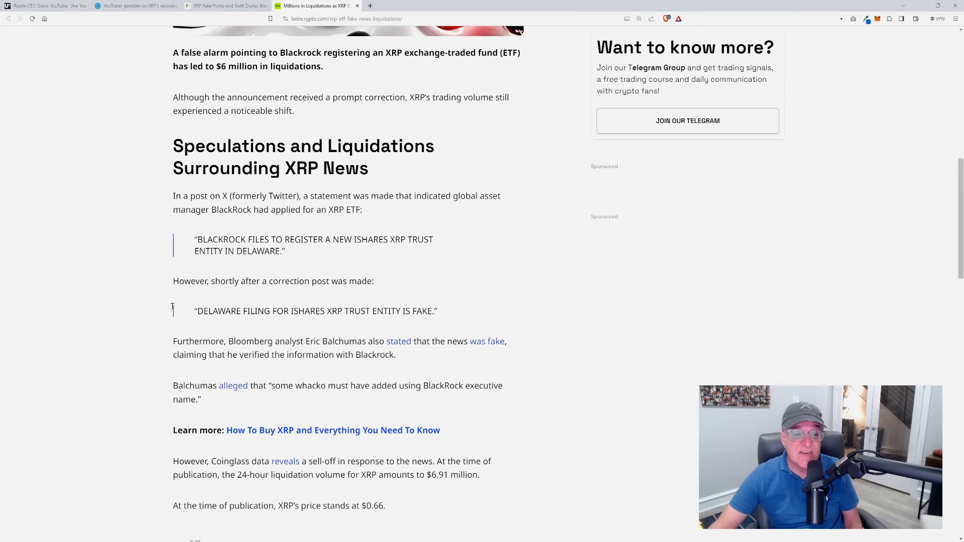
mouse_move(104, 332)
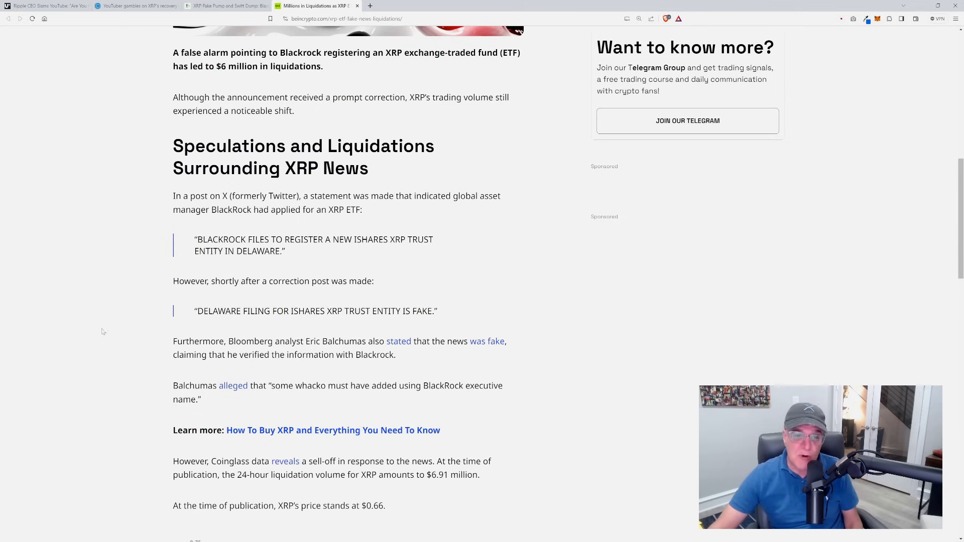
Read past the $0.66 XRP price to the one-day price chart and iShares Ethereum Trust mention
scroll(down, 3)
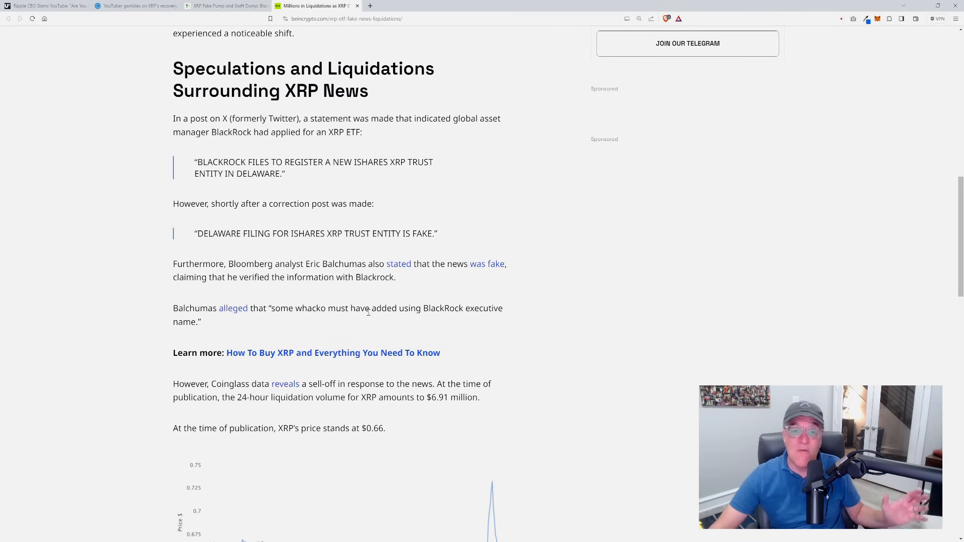
mouse_move(458, 318)
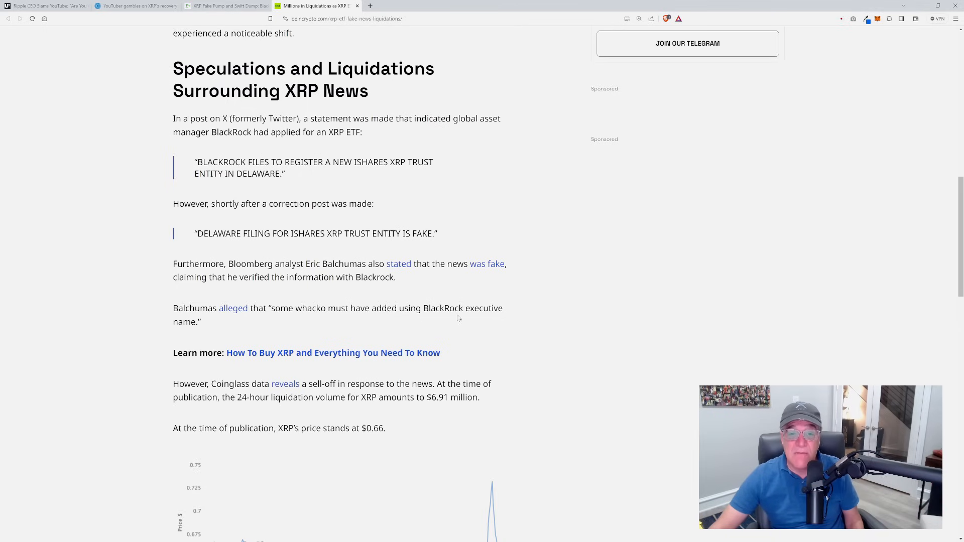
scroll(down, 3)
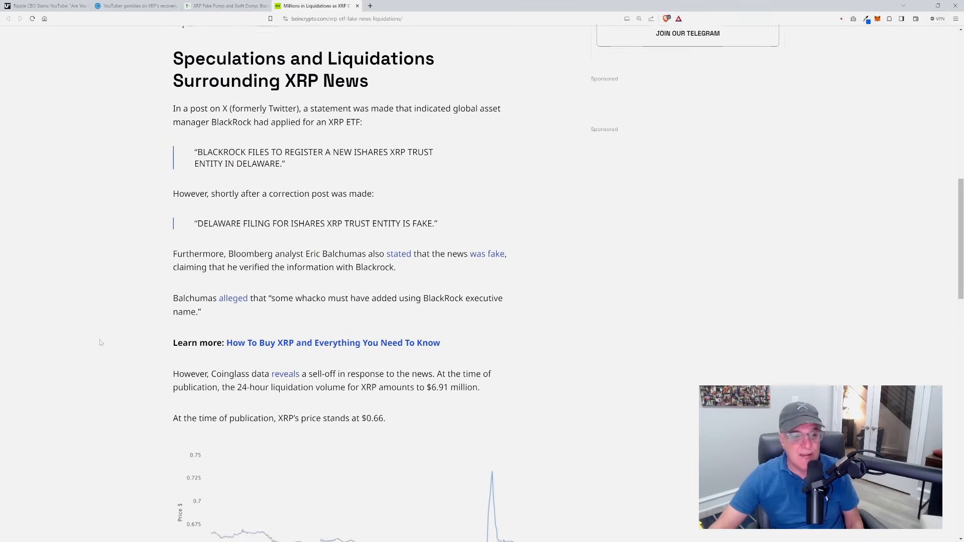
scroll(down, 3)
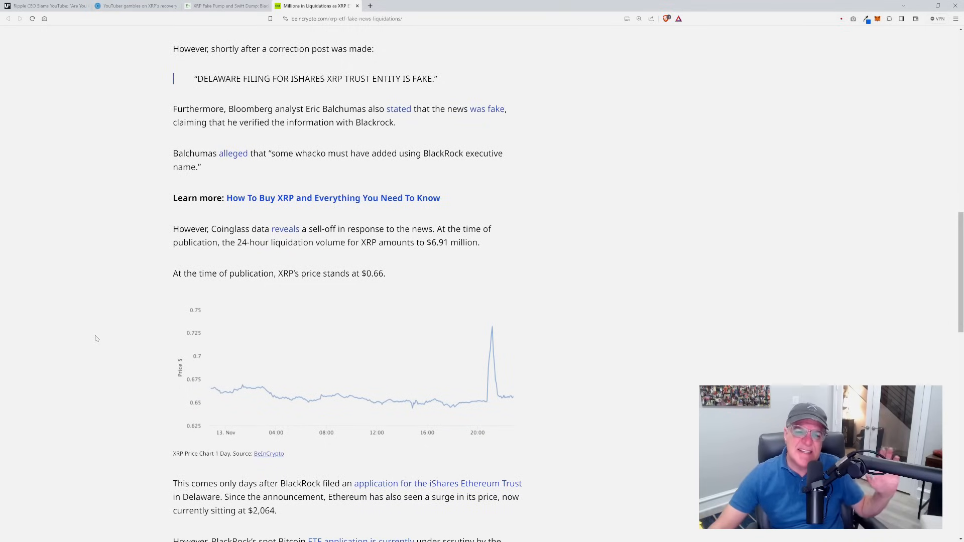
mouse_move(337, 258)
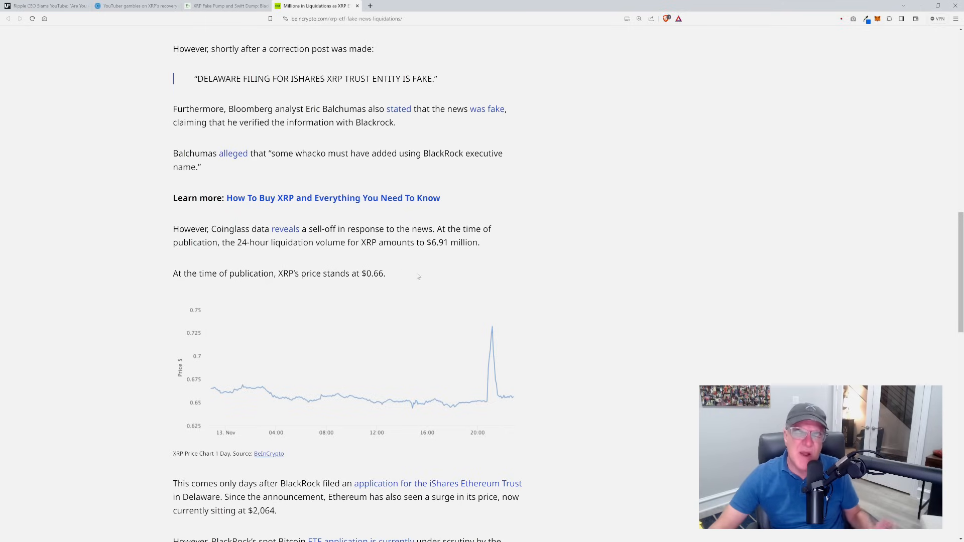
mouse_move(455, 274)
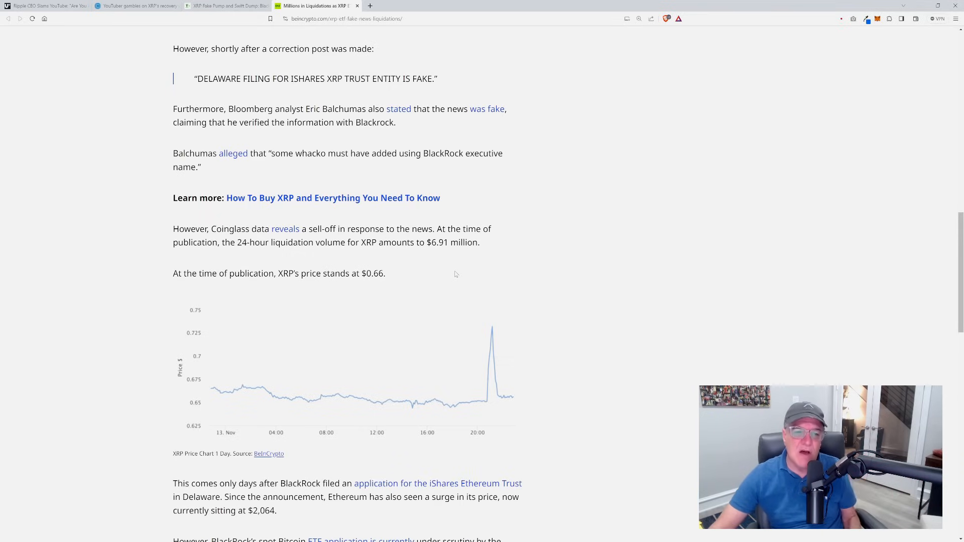
mouse_move(249, 287)
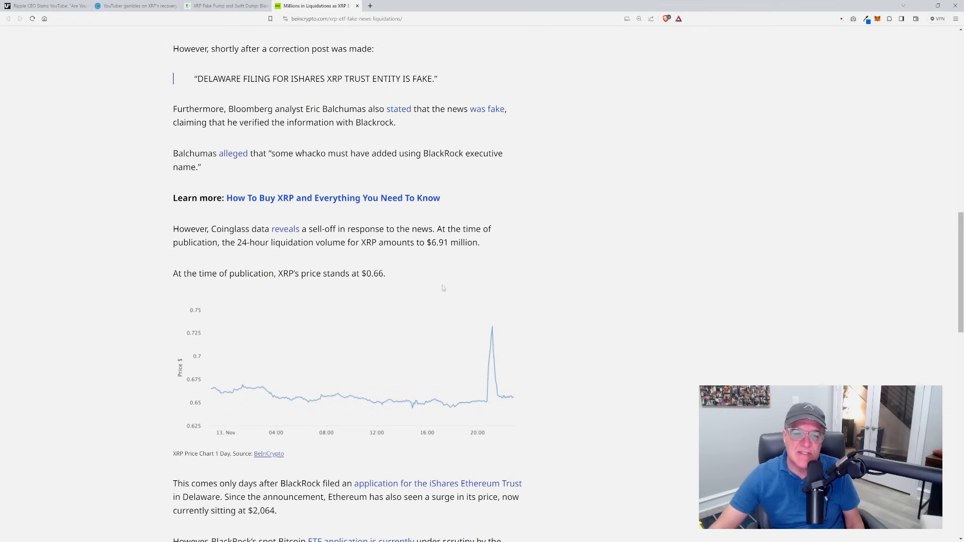
mouse_move(84, 360)
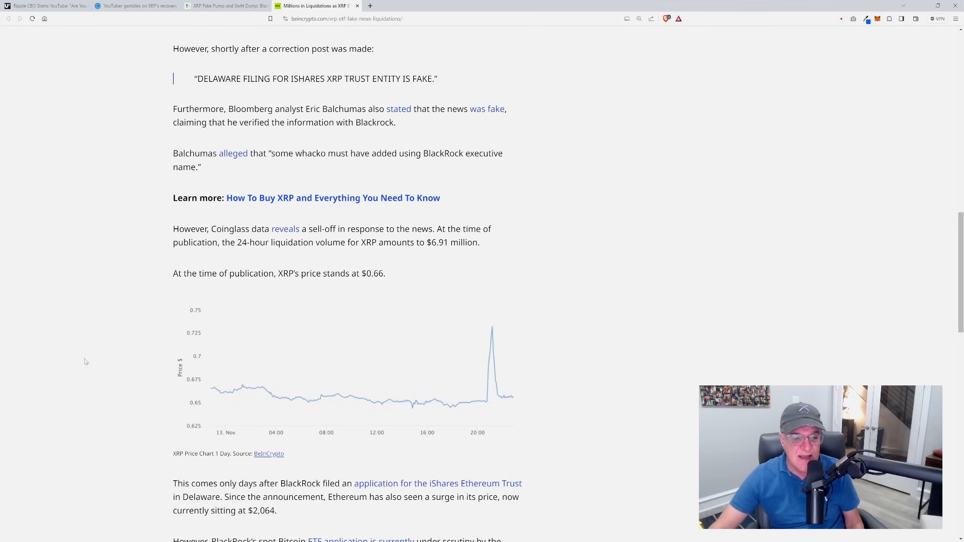
Read the closing paragraph on BlackRock's spot Bitcoin ETF and the SEC down to the disclaimer
scroll(down, 3)
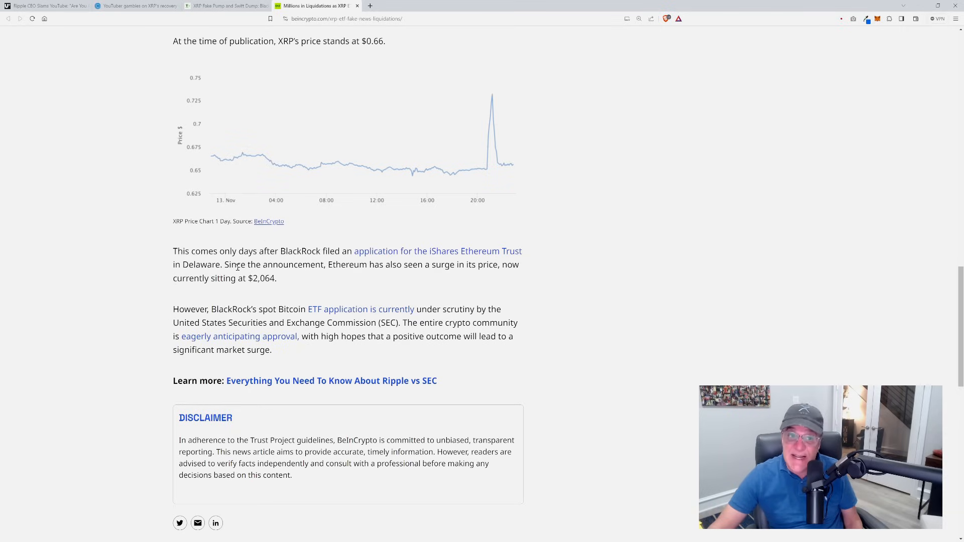
mouse_move(423, 273)
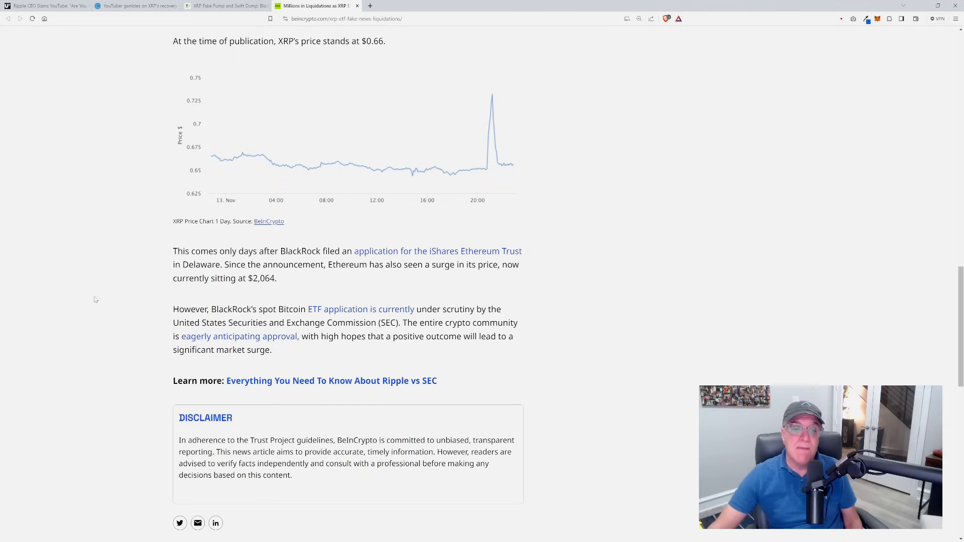
mouse_move(94, 299)
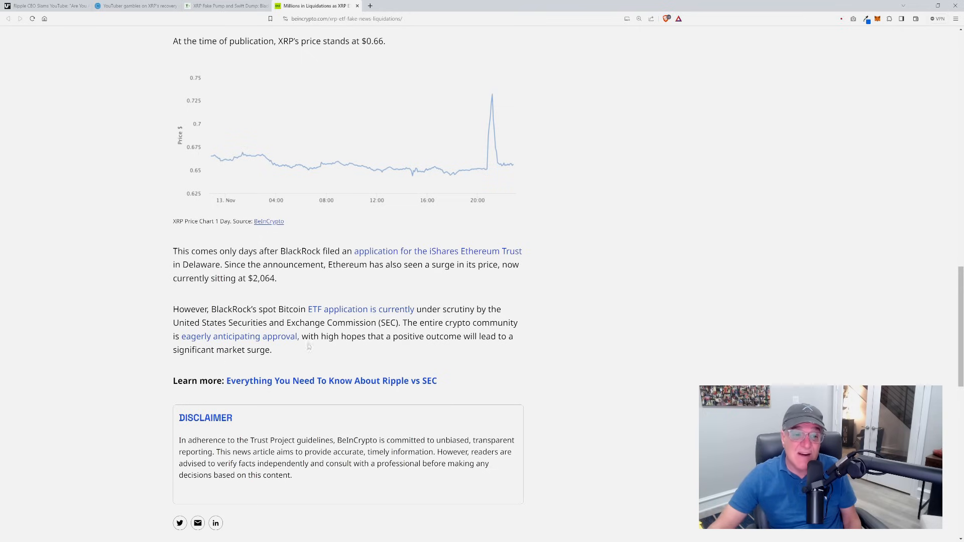
mouse_move(360, 361)
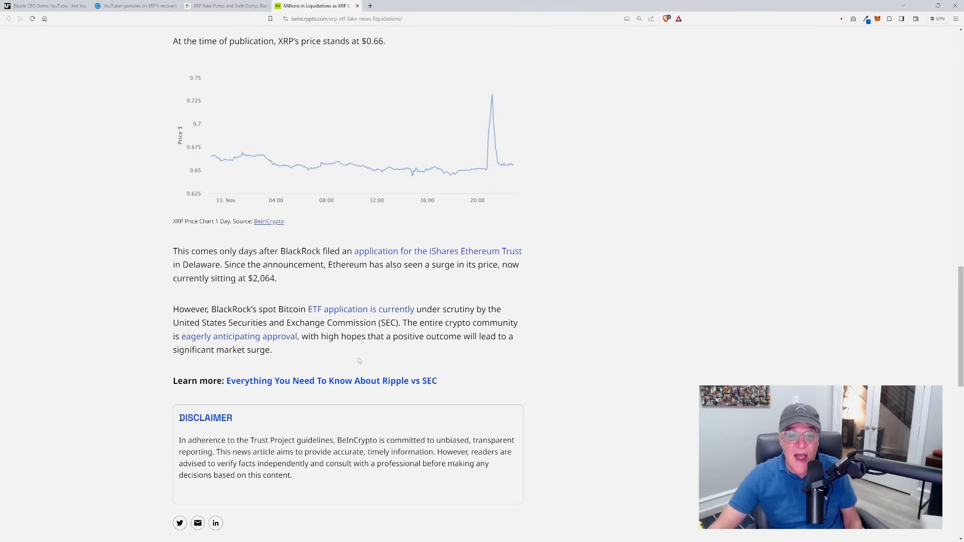